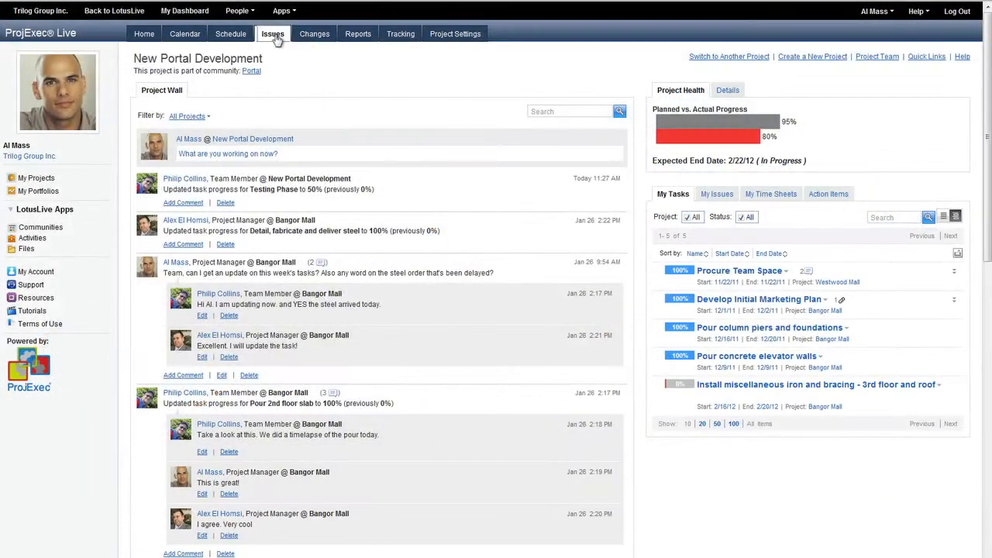
- Go to the New Portal Development project's Issues page
left_click(276, 33)
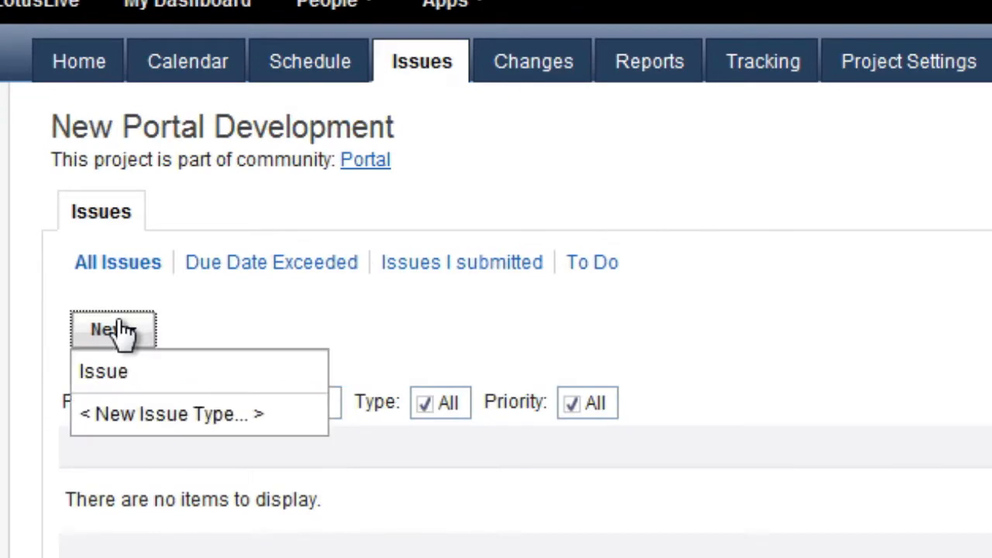
mouse_move(109, 430)
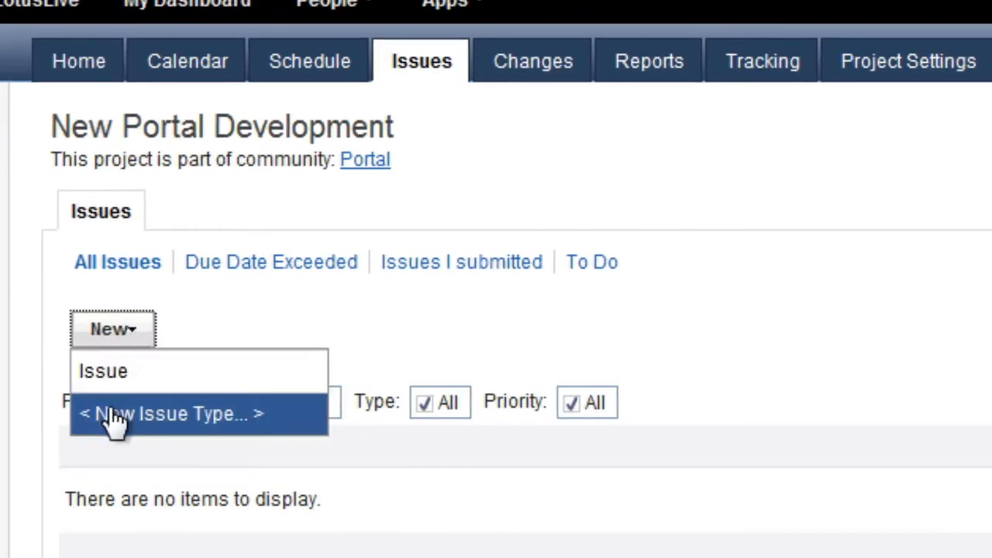
- Define a Bug issue type with a platform field offering values such as Linux
left_click(183, 416)
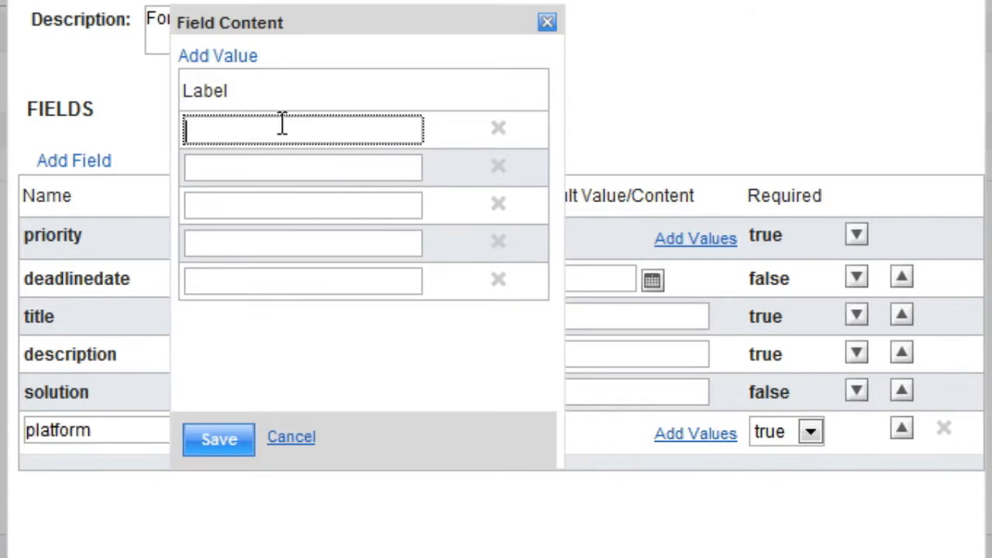
type("Linux")
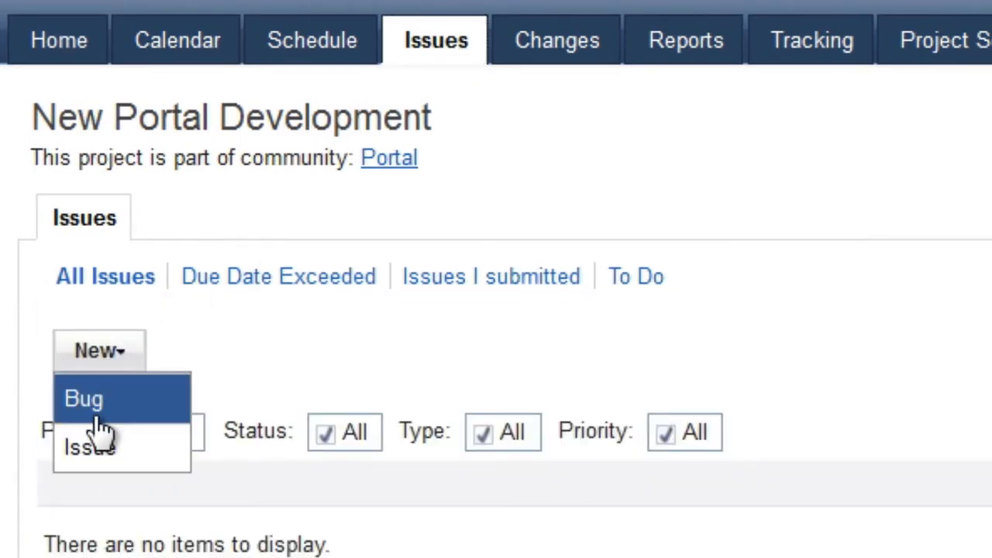
- Submit a Bug report 'Cannot log in as a guest user', describing that guest1 login is refused
left_click(86, 400)
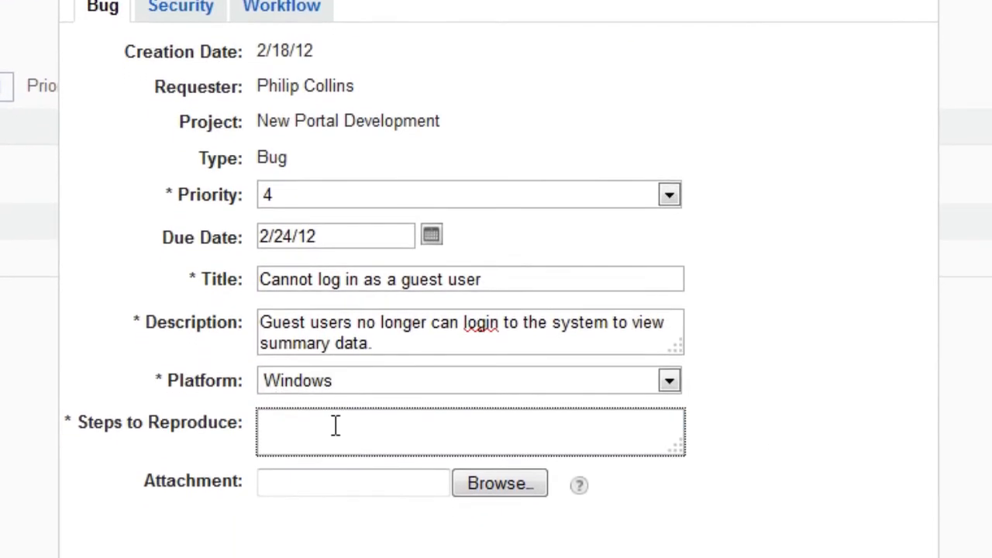
type("Try to login as guest1. The system refuses access.")
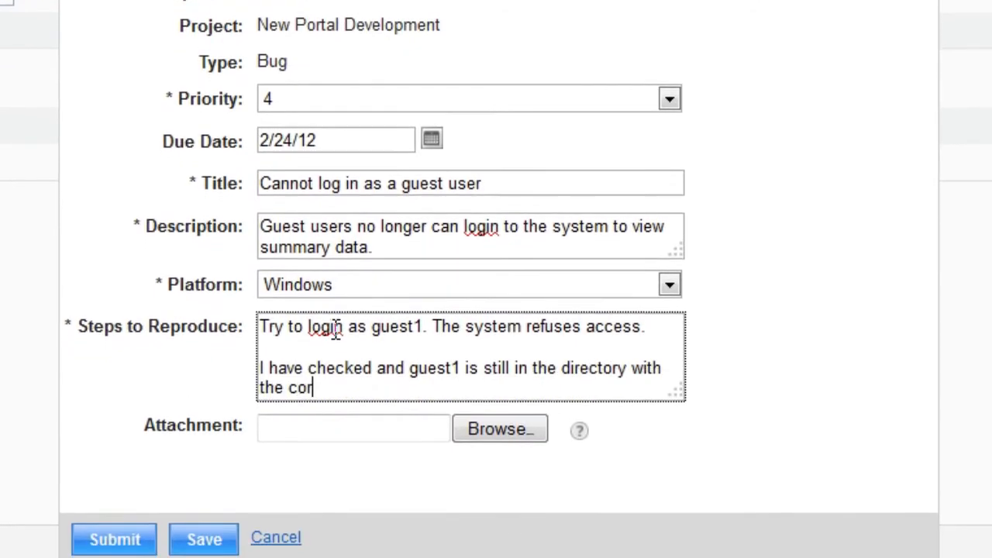
left_click(114, 538)
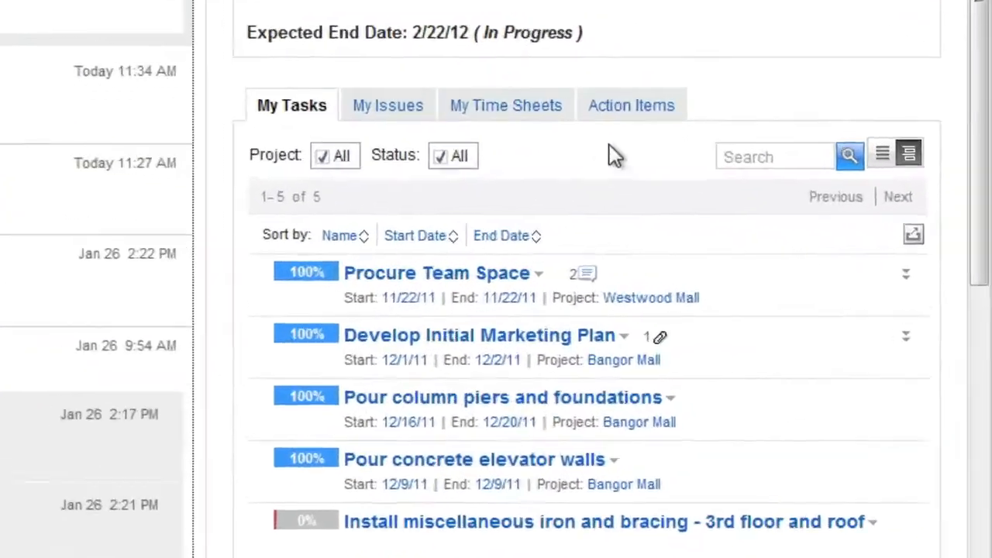
- Log in as the manager and view the dashboard's Action Items list
left_click(632, 105)
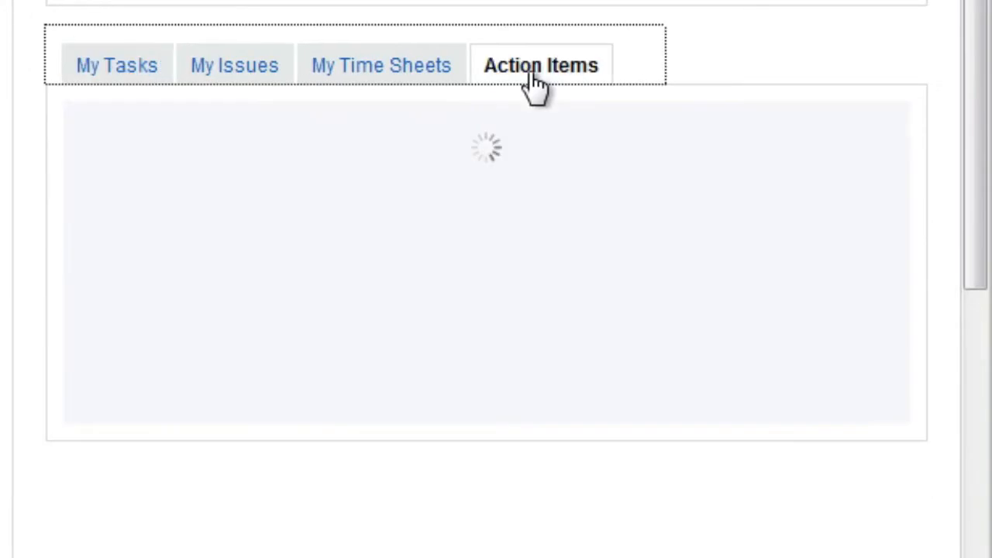
left_click(541, 65)
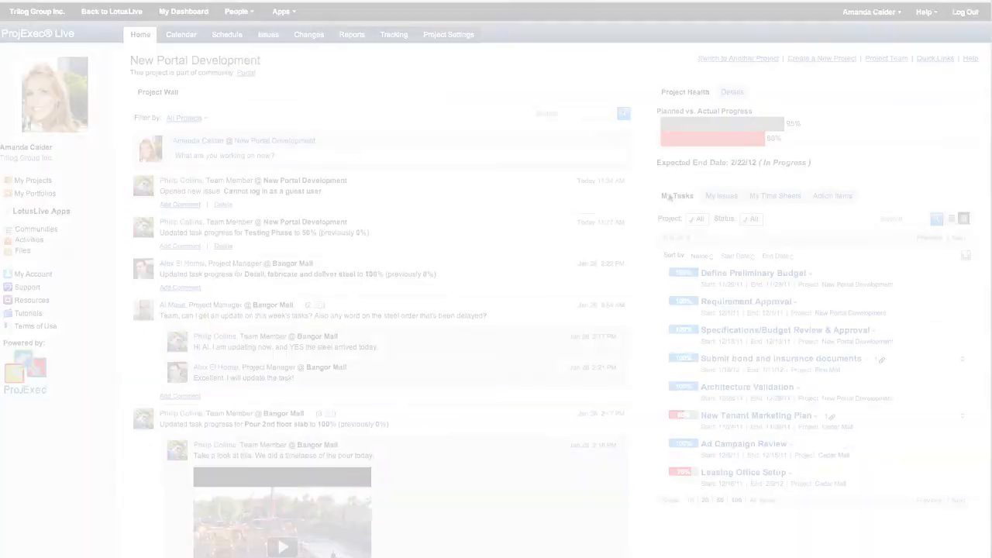
left_click(834, 195)
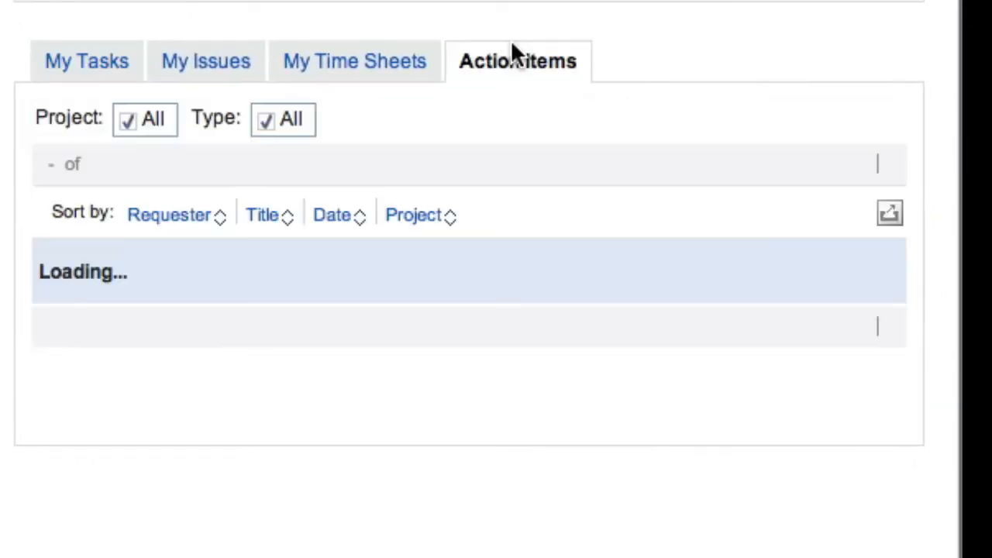